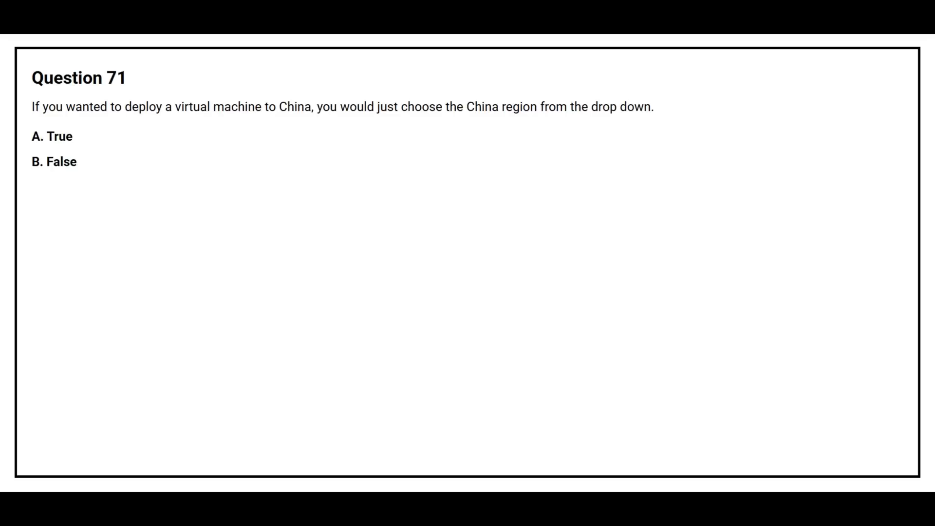
- Reveal Question 71's correct answer about deploying a VM to China, with its explanation
{"action": "left_click", "coordinate": [53, 161]}
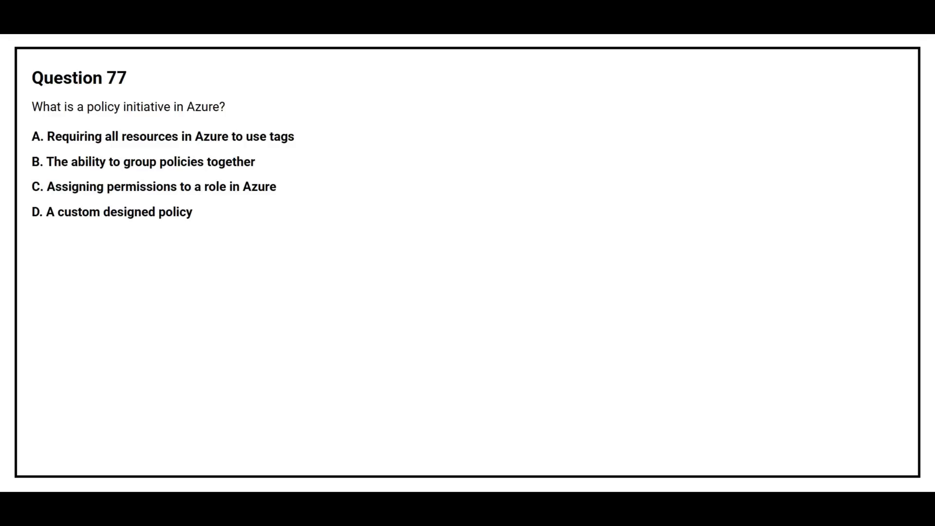
- Reveal Question 77's answer B, grouping policies together, with the policy-initiative explanation
{"action": "left_click", "coordinate": [143, 162]}
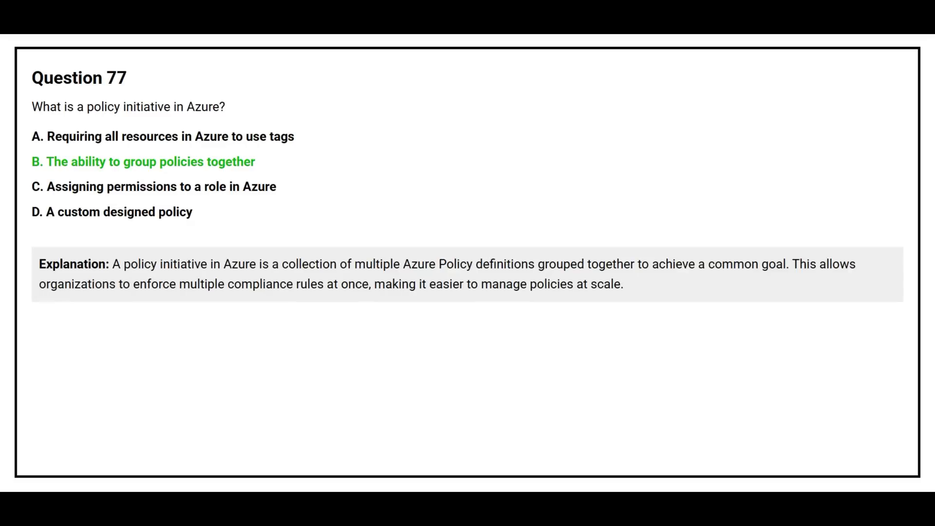